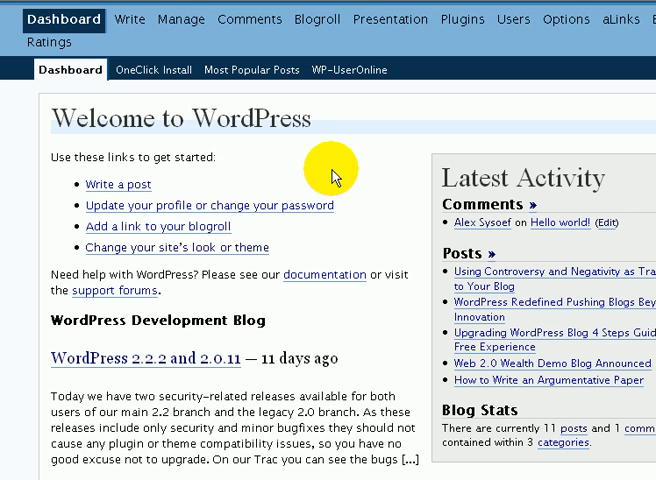
pyautogui.moveTo(332, 162)
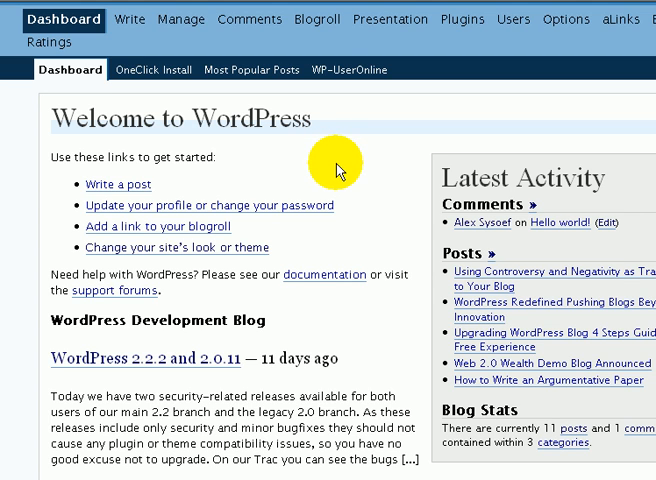
pyautogui.moveTo(350, 170)
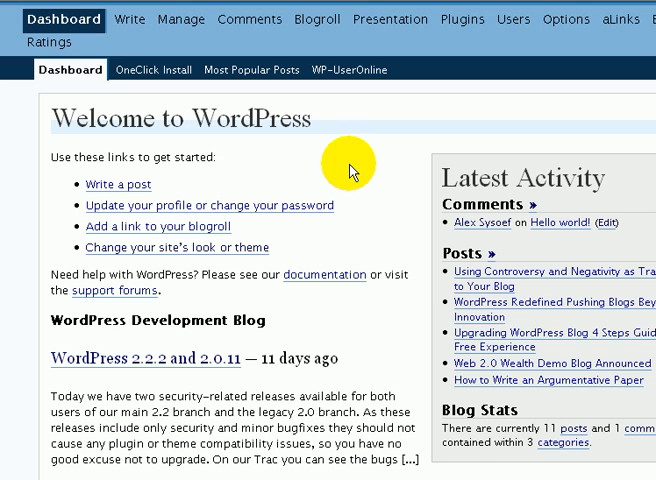
pyautogui.moveTo(344, 160)
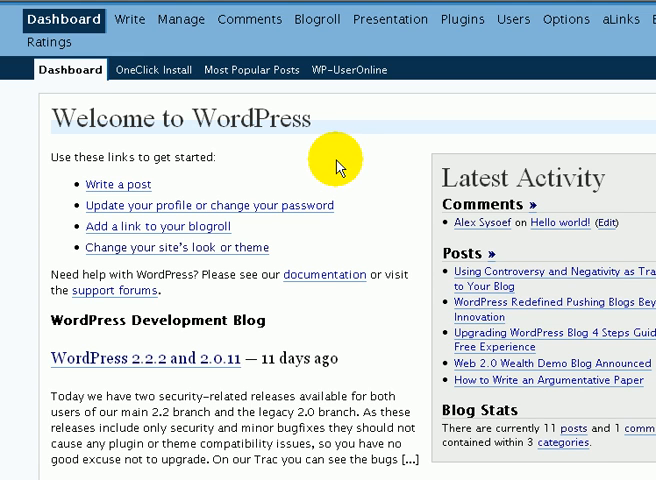
pyautogui.moveTo(336, 166)
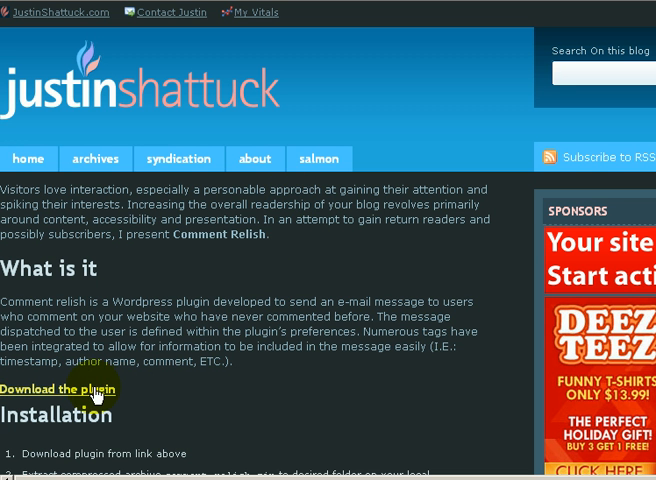
# - Download the Comment Relish plugin zip from the justinshattuck.com plugin page
pyautogui.click(60, 388)
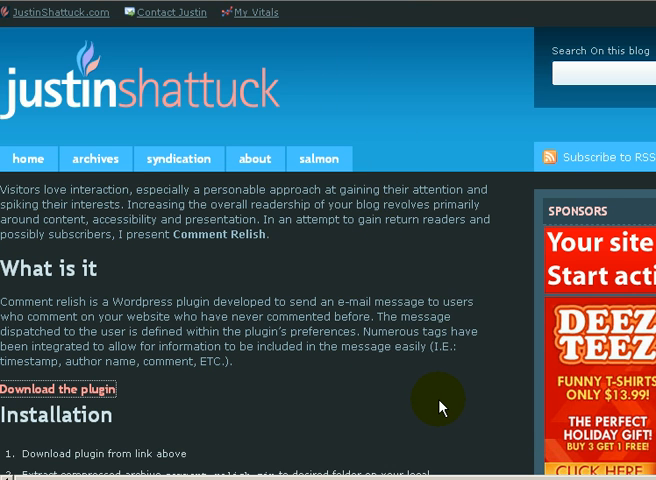
pyautogui.moveTo(440, 404)
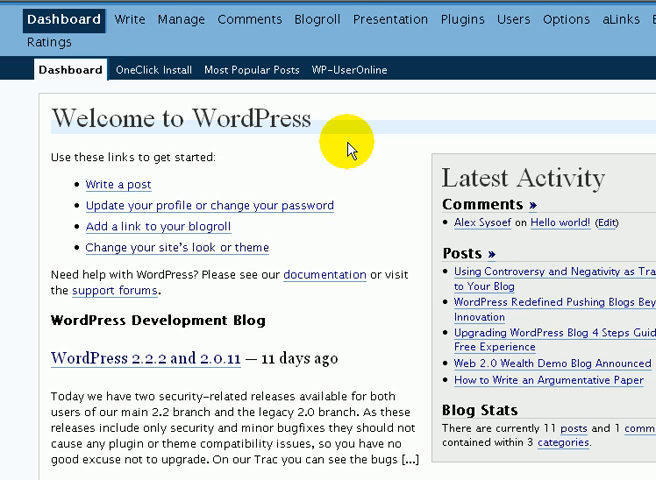
pyautogui.moveTo(336, 144)
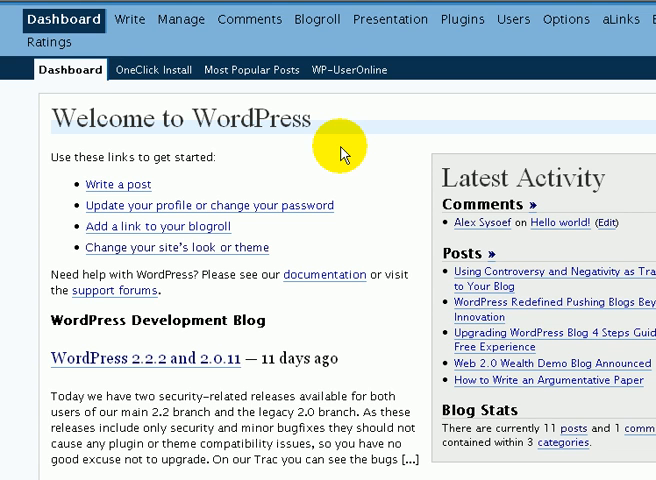
pyautogui.moveTo(344, 150)
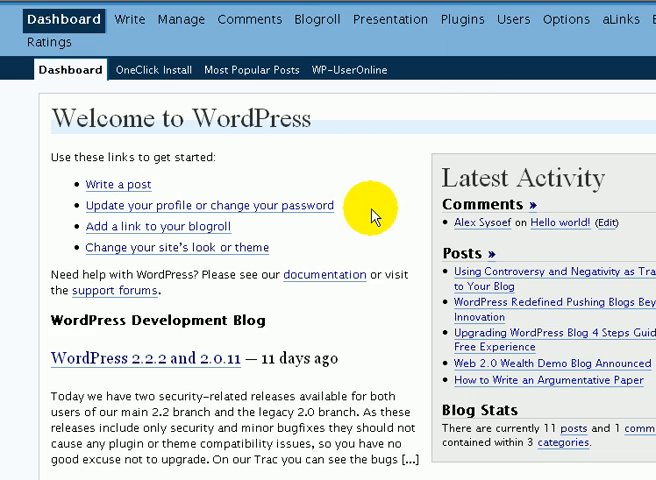
pyautogui.moveTo(150, 68)
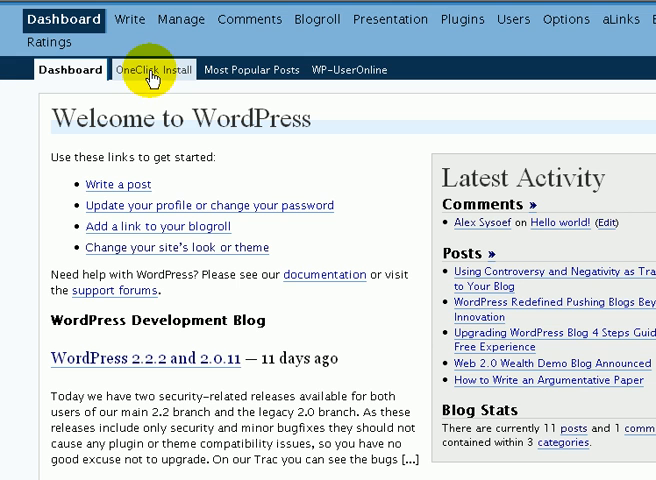
pyautogui.moveTo(340, 200)
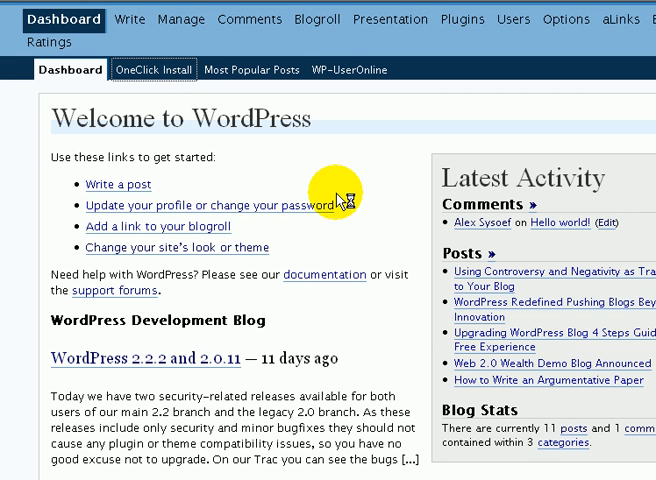
# - Upload comment-relish.zip through the OneClick Install page so it is ready to activate
pyautogui.click(152, 68)
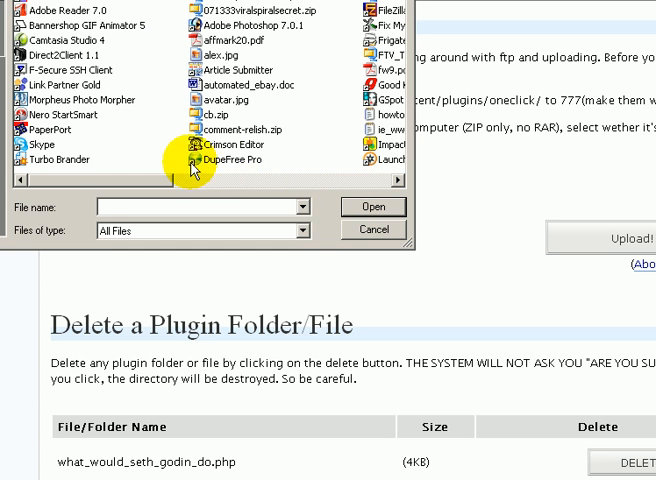
pyautogui.moveTo(370, 170)
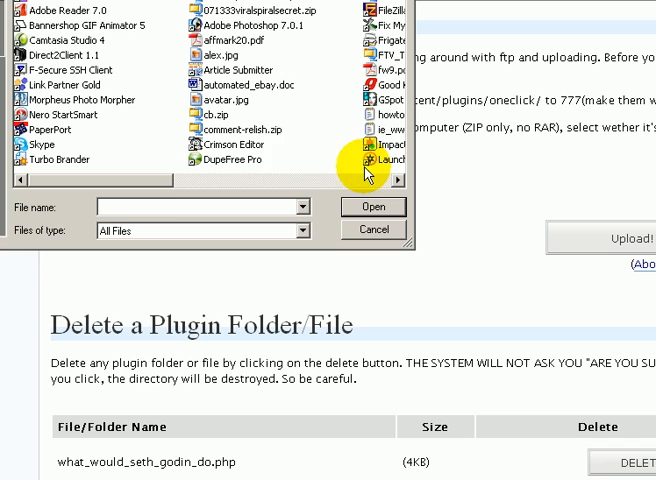
pyautogui.click(222, 130)
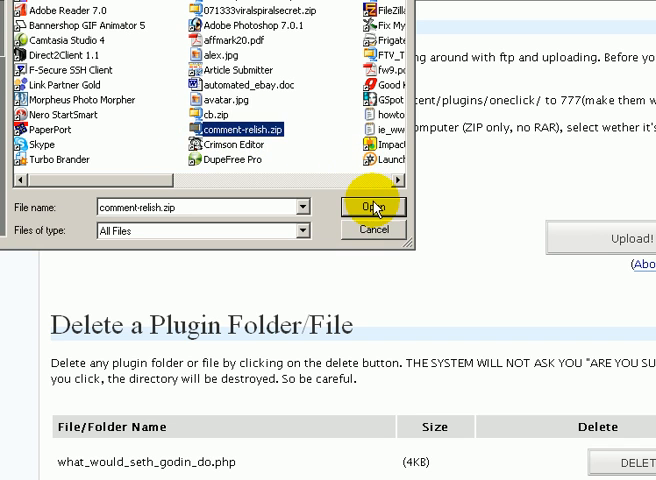
pyautogui.click(376, 206)
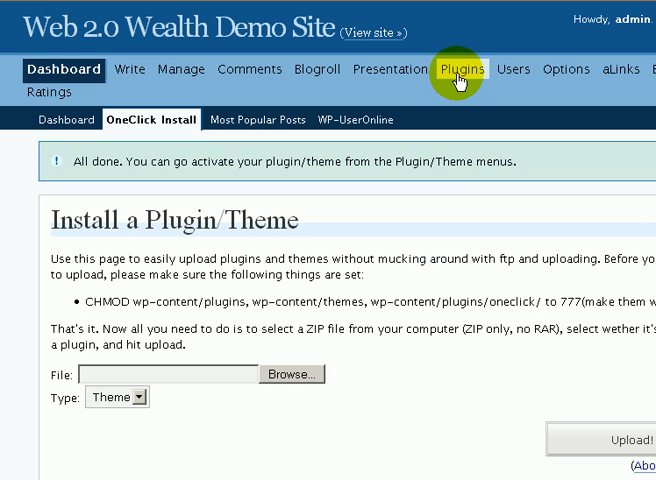
pyautogui.moveTo(456, 232)
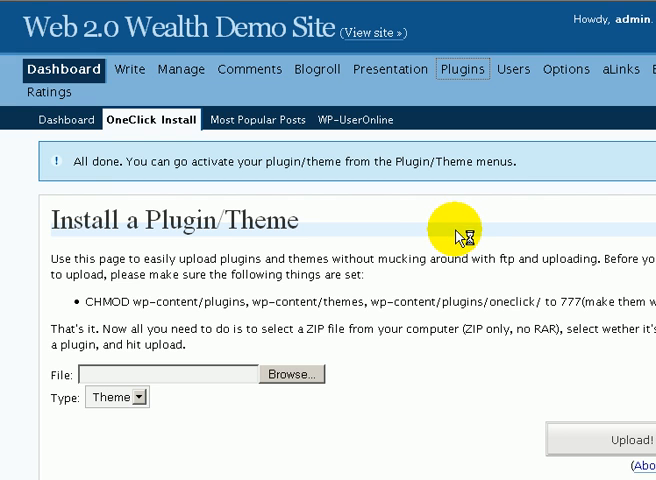
# - Activate Comment Relish from the installed plugins list
pyautogui.click(462, 68)
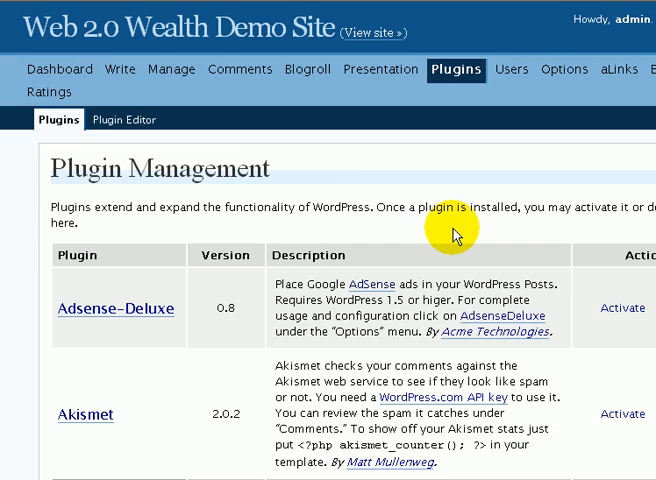
pyautogui.scroll(-3)
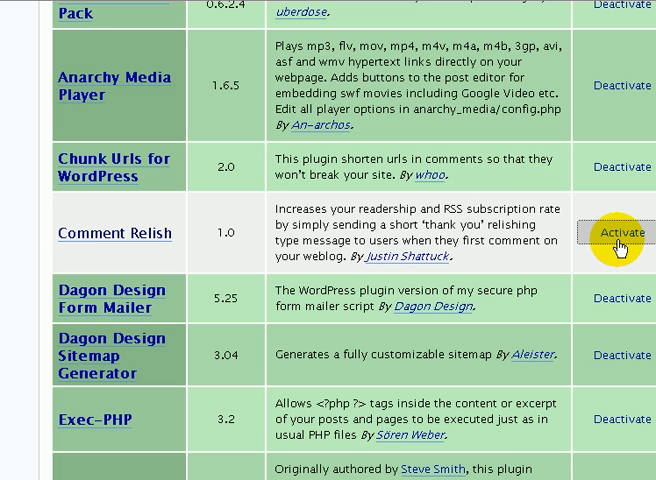
pyautogui.click(622, 232)
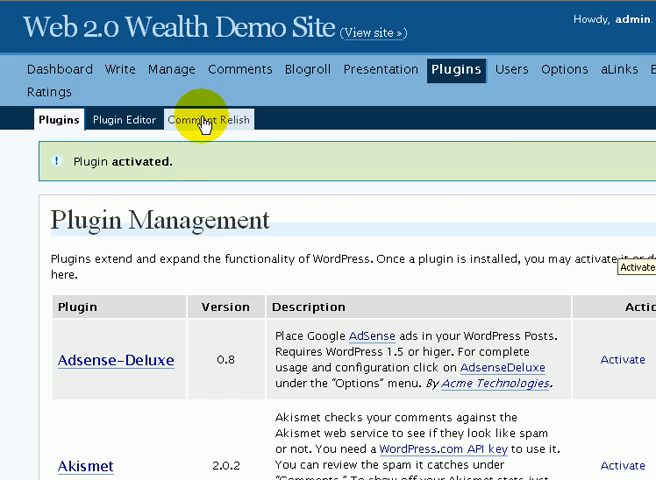
# - Enable Comment Relish in its preferences and set the sender name to Alex S
pyautogui.click(208, 120)
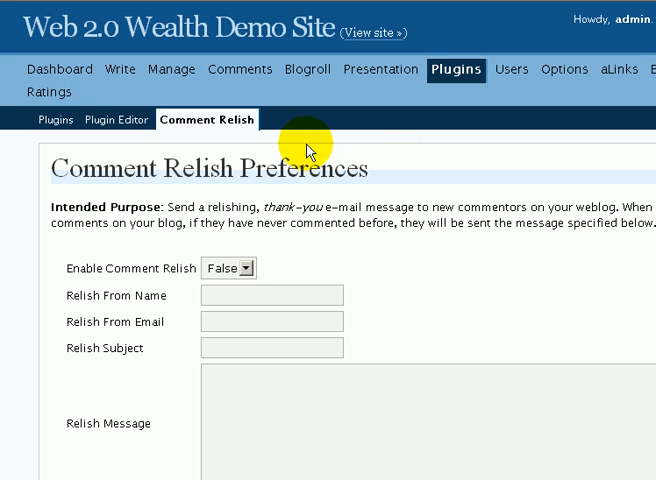
pyautogui.scroll(-3)
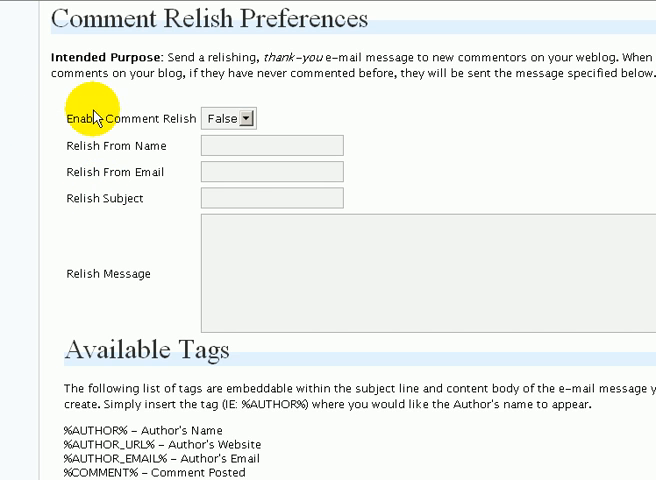
pyautogui.click(228, 118)
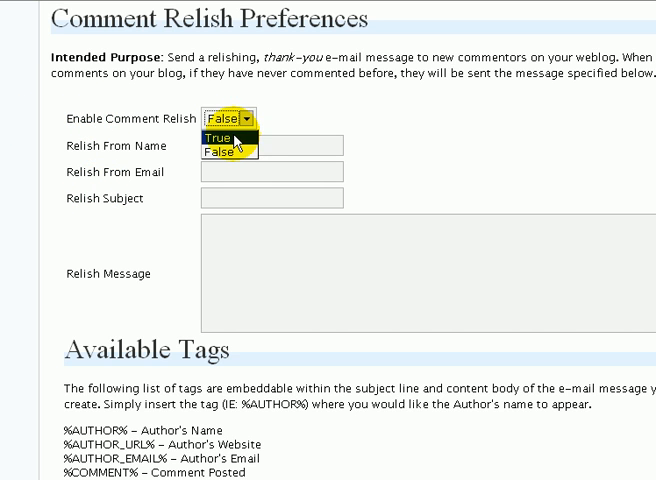
pyautogui.click(210, 136)
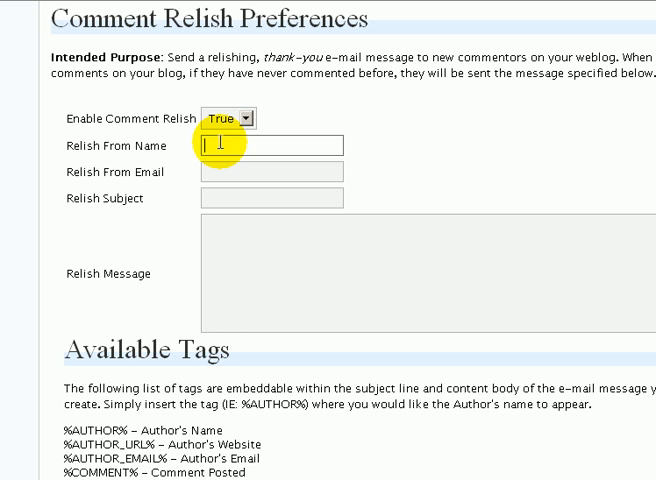
pyautogui.write('Alex Sysoef')
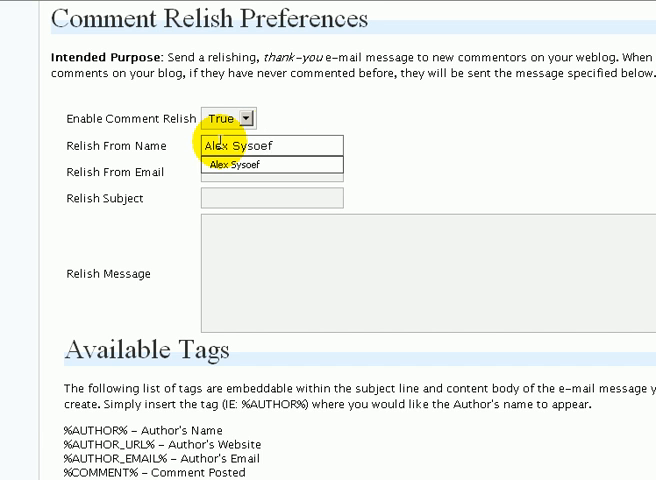
pyautogui.click(272, 172)
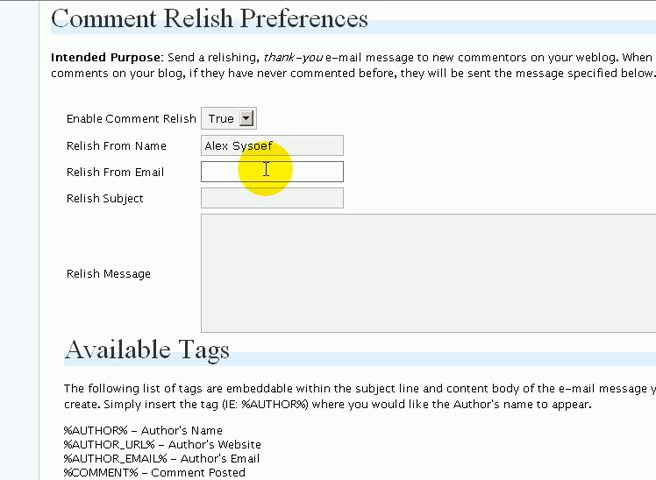
# - Enter a dummy sender email and the subject 'Thank you for commenting'
pyautogui.click(270, 172)
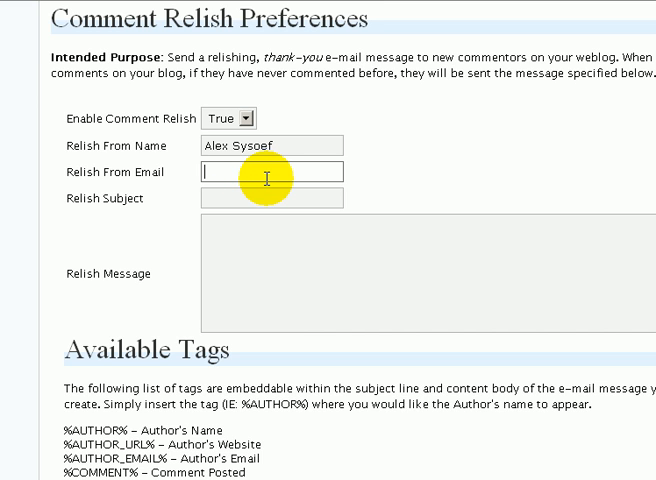
pyautogui.write('dummy@')
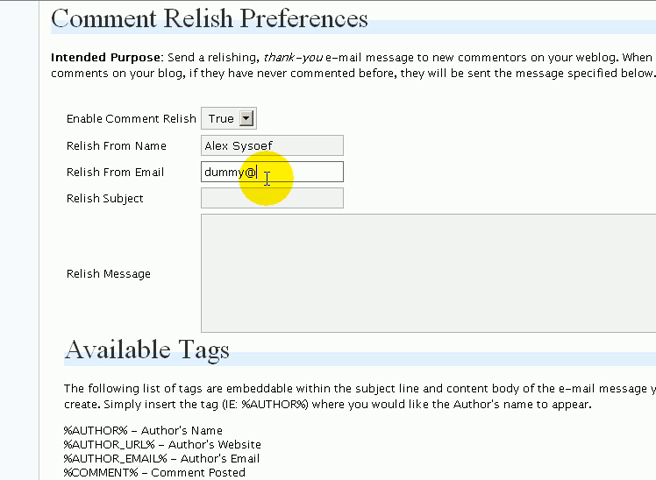
pyautogui.write('email.com')
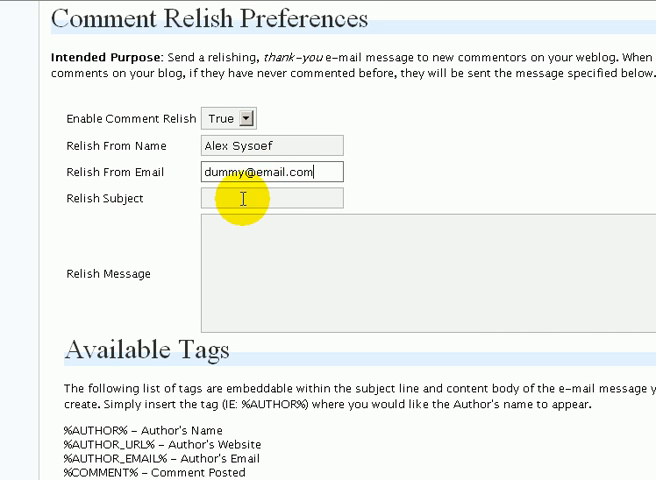
pyautogui.write('Tha')
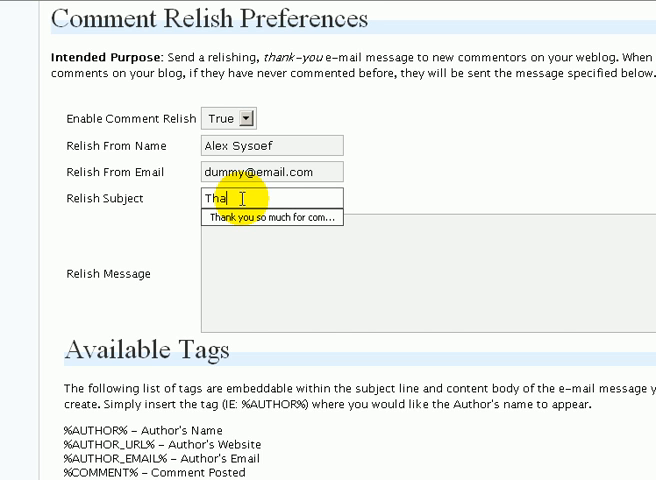
pyautogui.write('nk')
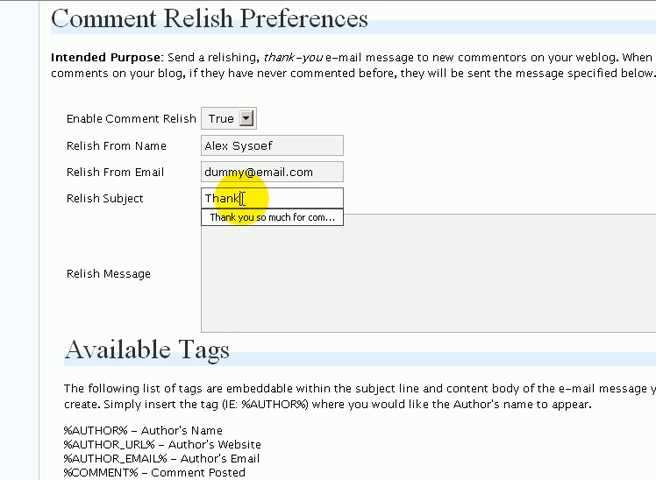
pyautogui.write('Yo')
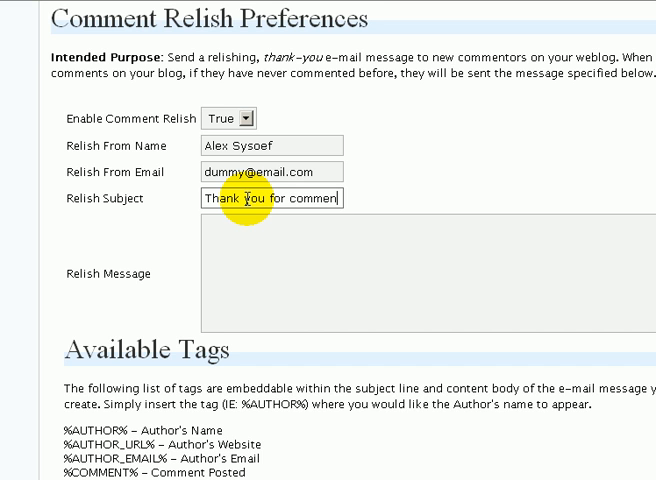
pyautogui.write('ing')
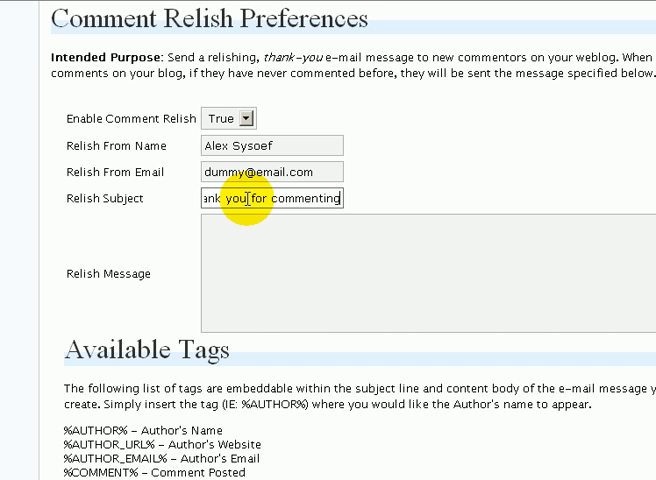
pyautogui.moveTo(490, 156)
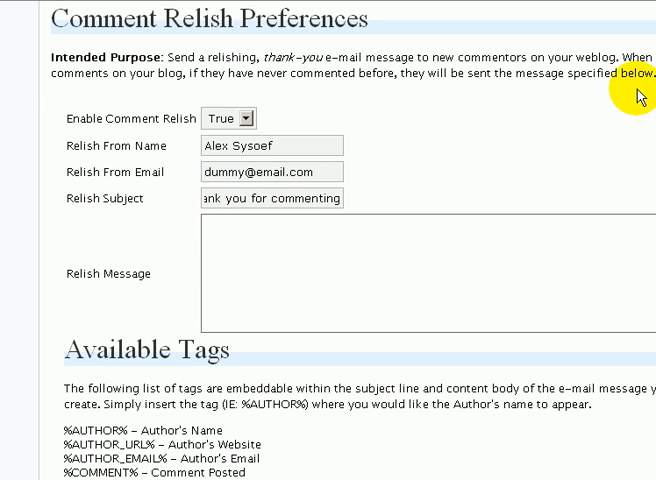
pyautogui.scroll(-3)
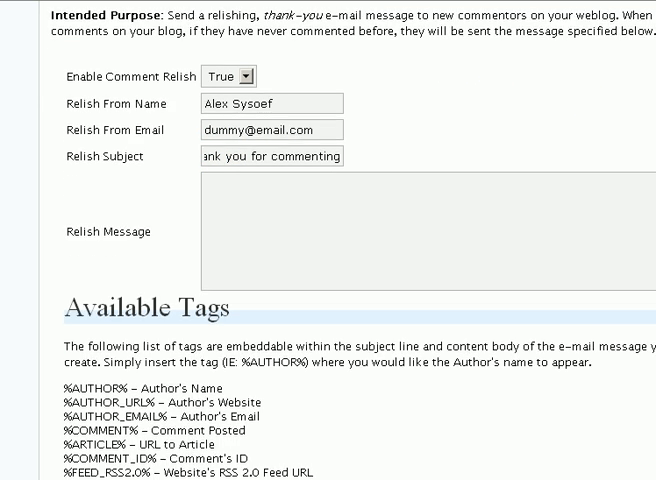
pyautogui.scroll(-3)
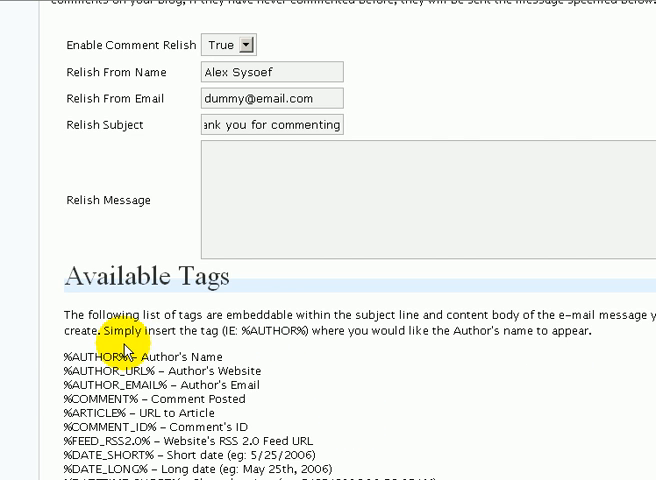
pyautogui.doubleClick(84, 356)
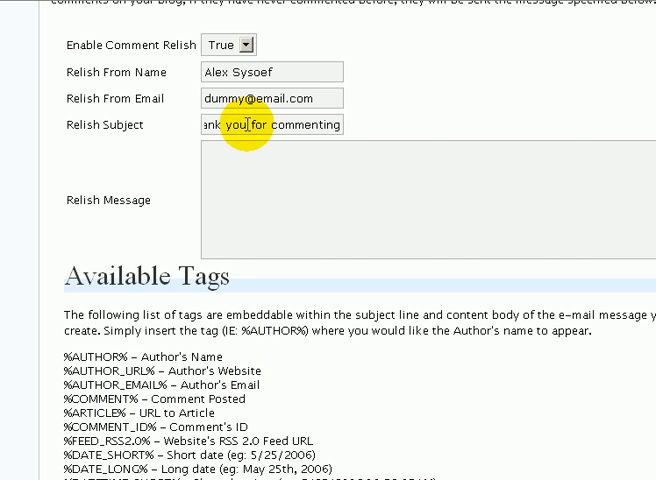
pyautogui.doubleClick(164, 368)
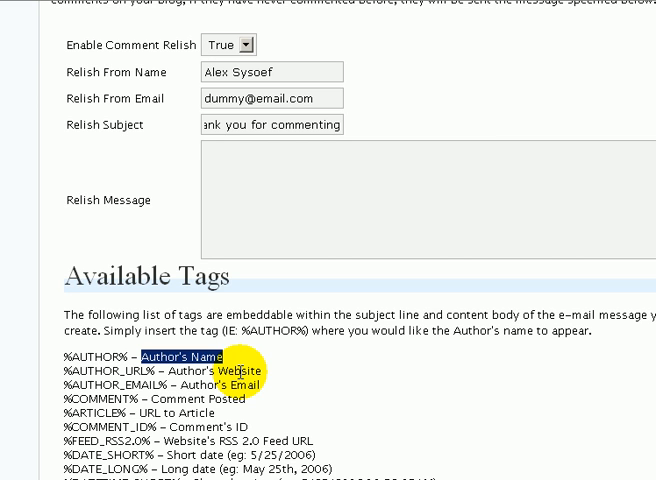
pyautogui.moveTo(210, 224)
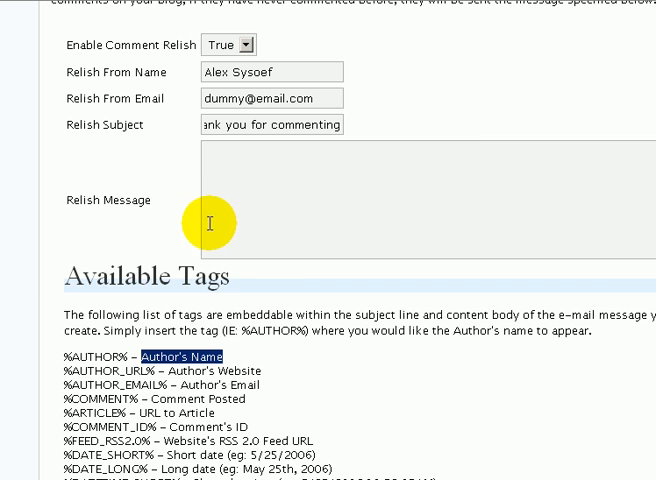
pyautogui.scroll(-3)
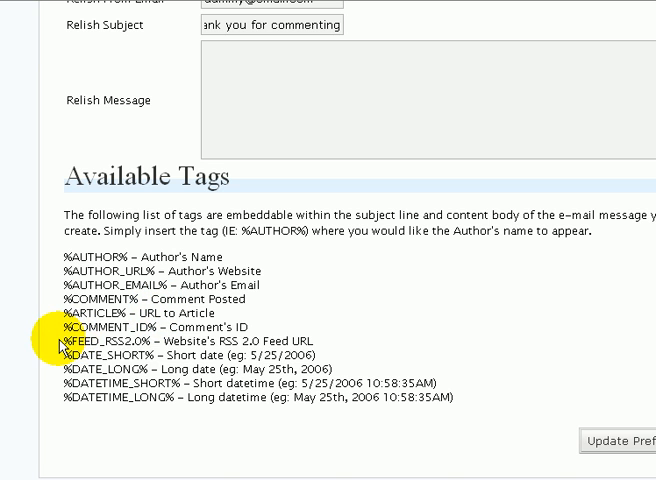
pyautogui.doubleClick(110, 340)
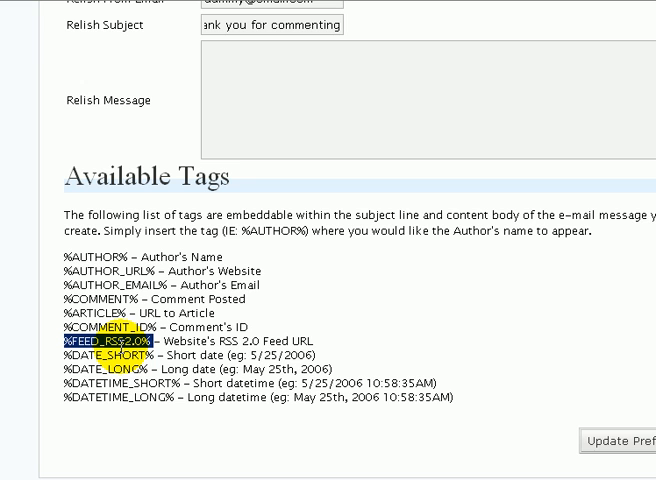
pyautogui.click(262, 92)
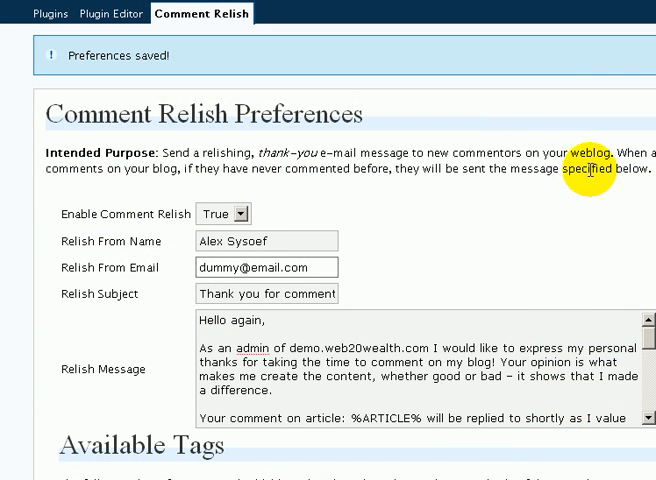
pyautogui.moveTo(576, 210)
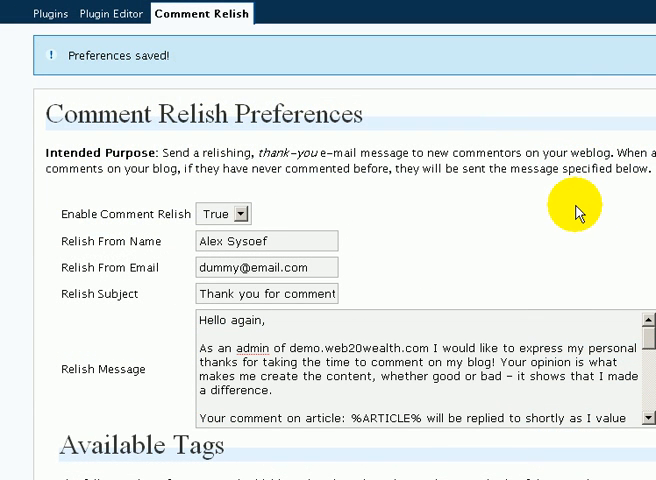
pyautogui.moveTo(552, 210)
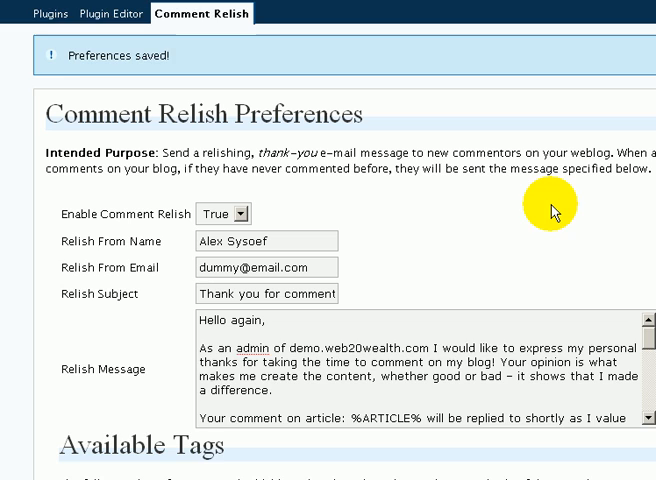
pyautogui.scroll(-3)
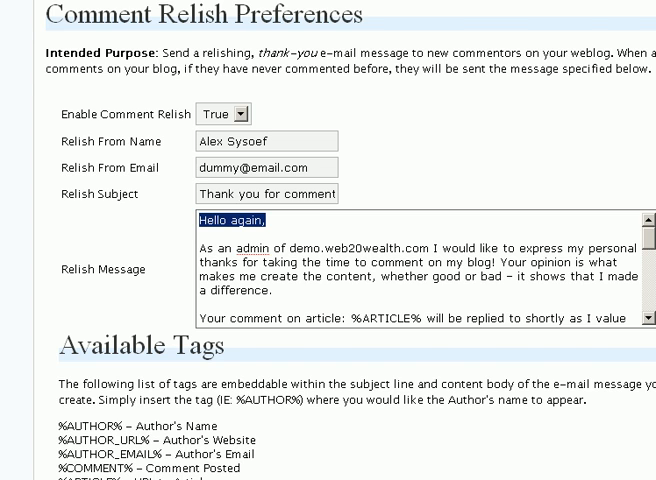
pyautogui.scroll(-3)
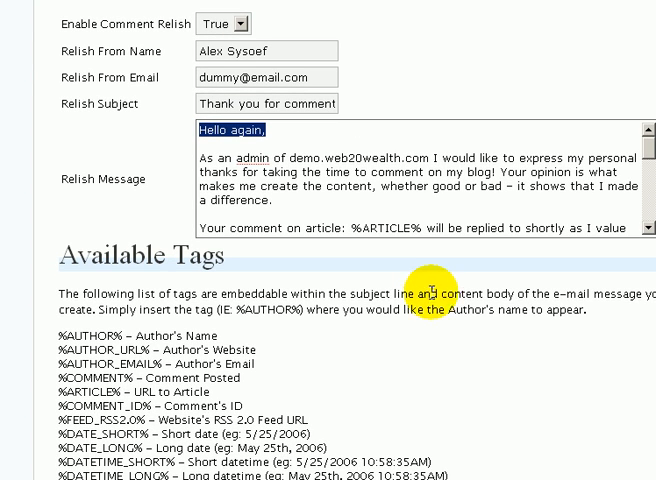
pyautogui.moveTo(356, 160)
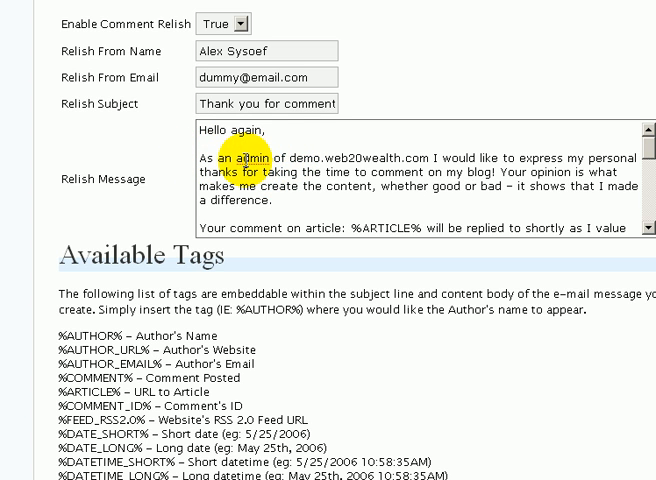
pyautogui.moveTo(432, 152)
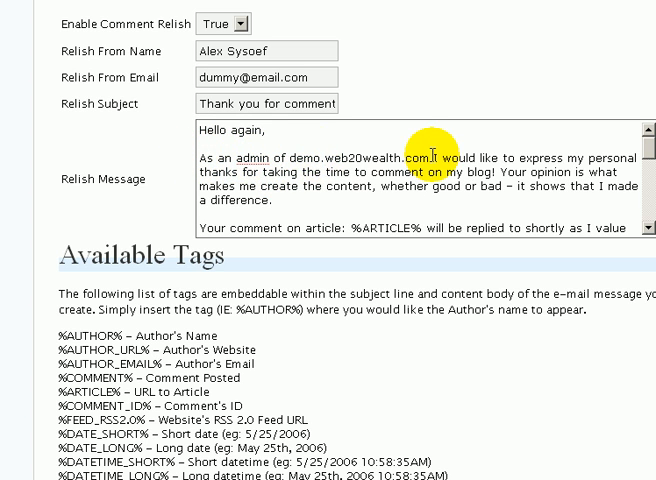
pyautogui.scroll(-3)
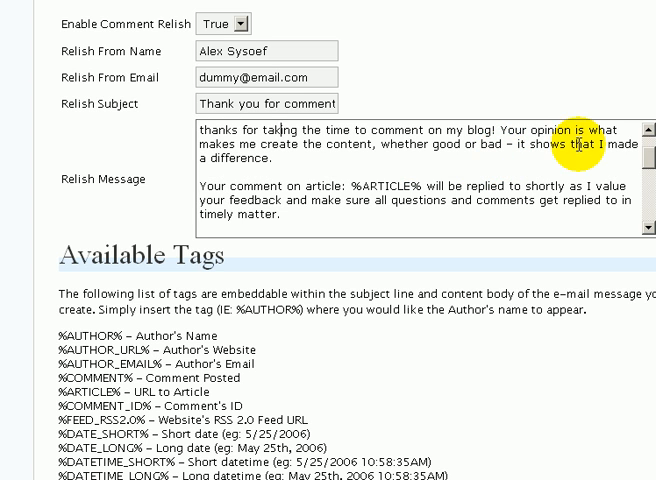
pyautogui.moveTo(376, 156)
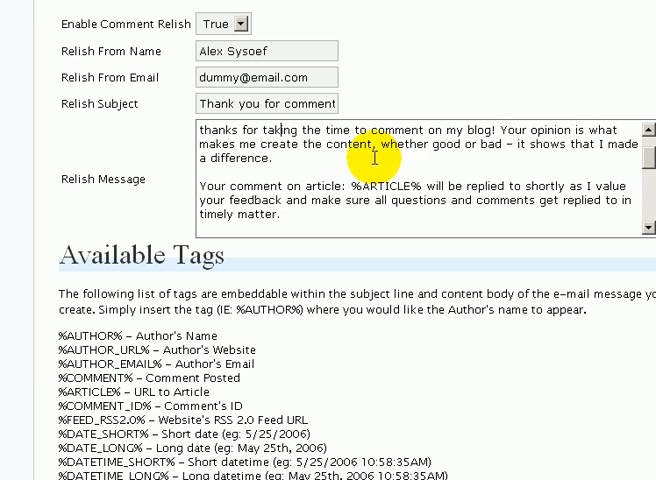
pyautogui.scroll(-3)
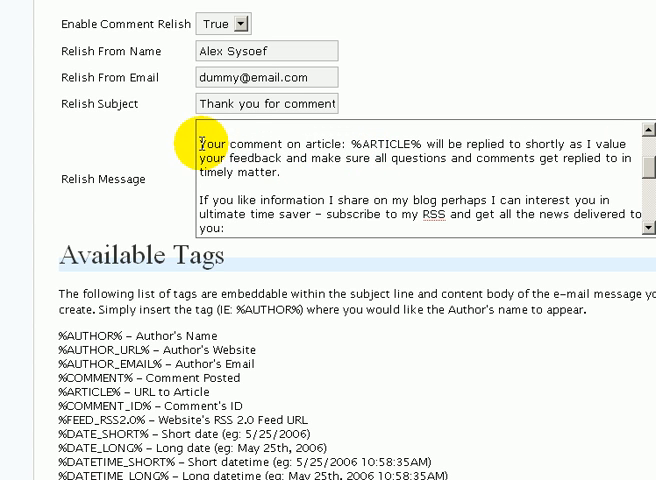
pyautogui.moveTo(352, 164)
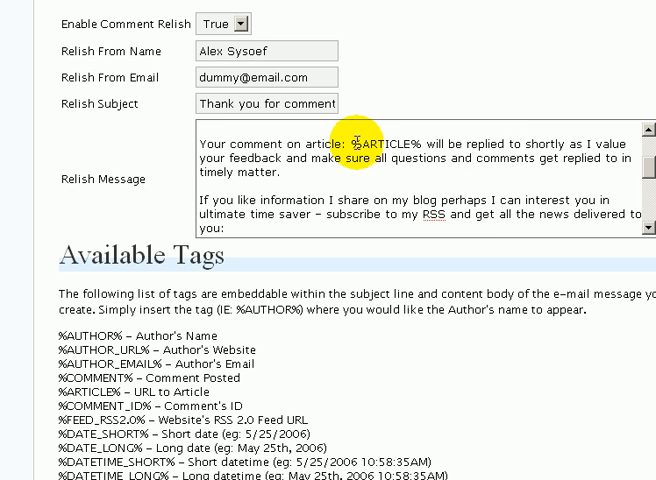
pyautogui.doubleClick(388, 142)
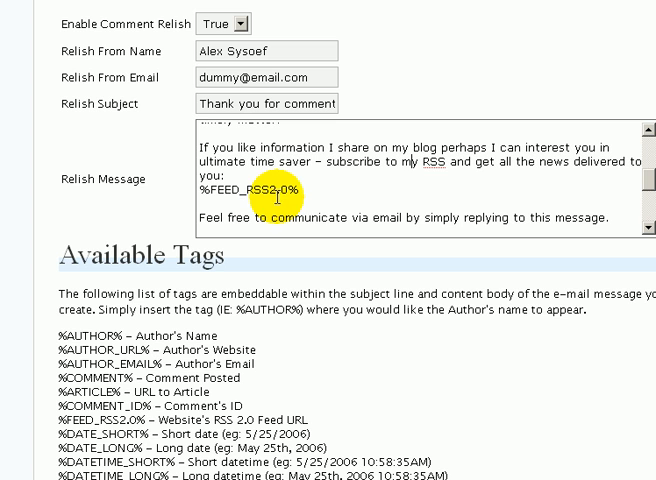
pyautogui.moveTo(372, 338)
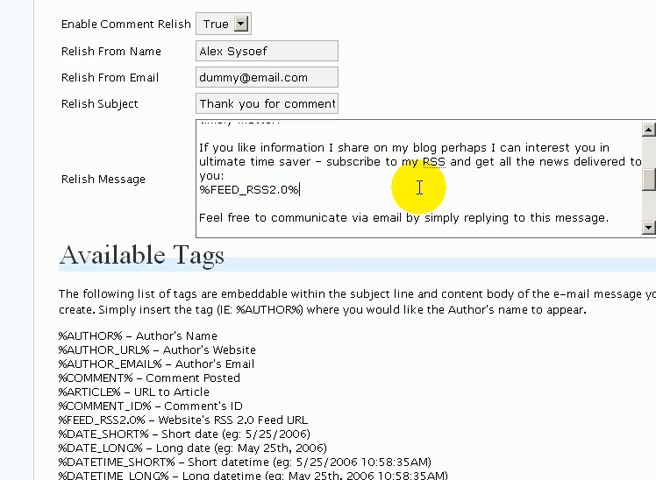
pyautogui.scroll(-3)
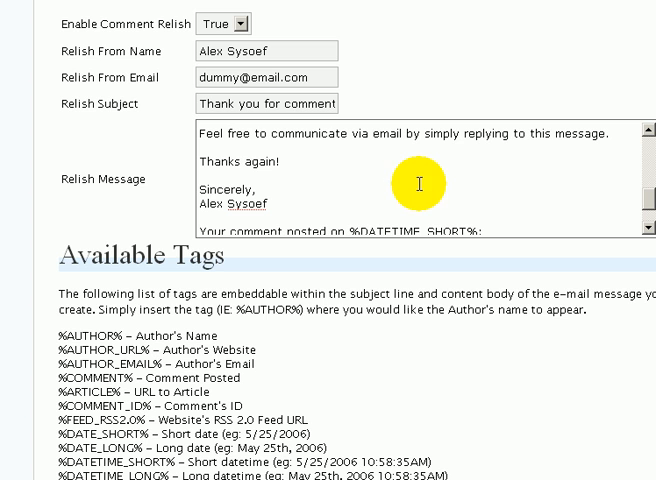
pyautogui.moveTo(428, 170)
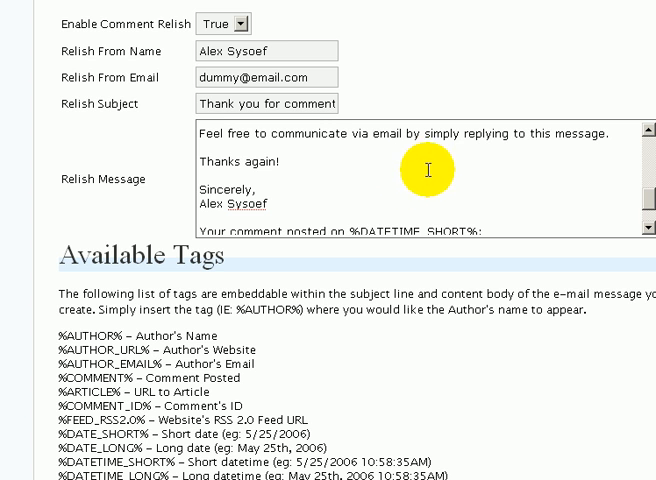
pyautogui.scroll(-3)
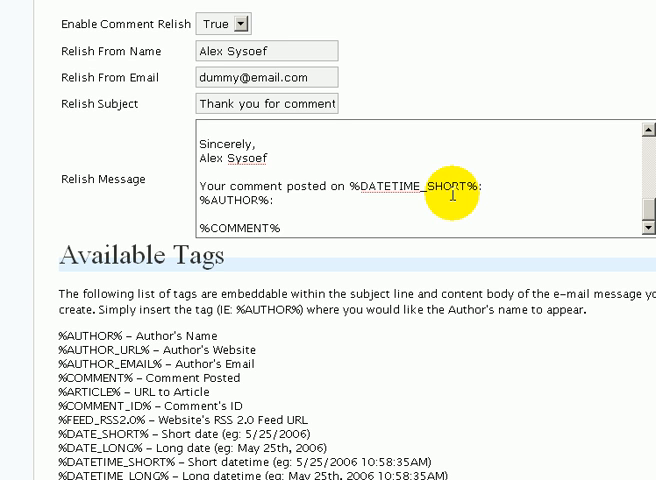
pyautogui.moveTo(256, 184)
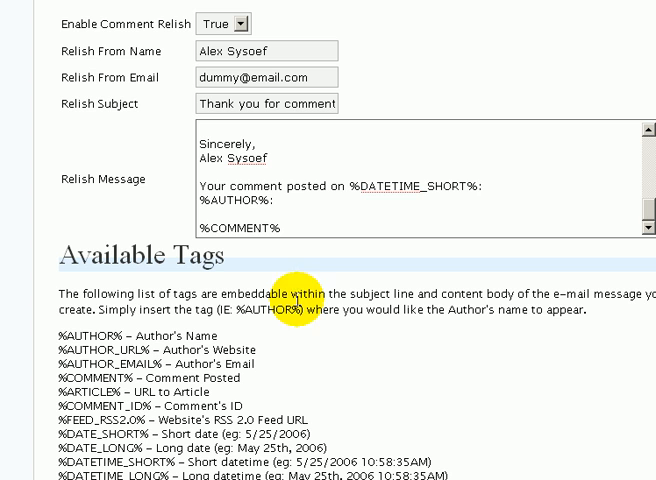
pyautogui.moveTo(334, 186)
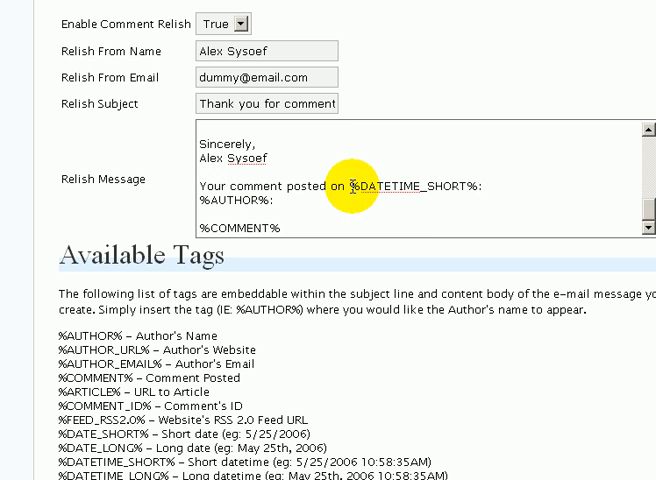
pyautogui.moveTo(400, 188)
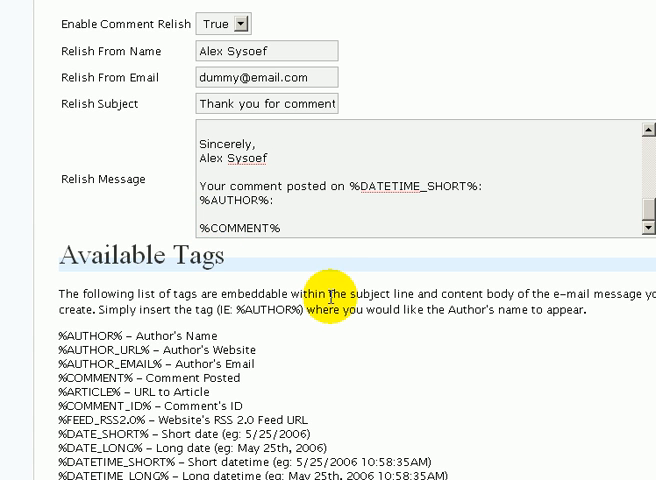
pyautogui.scroll(-3)
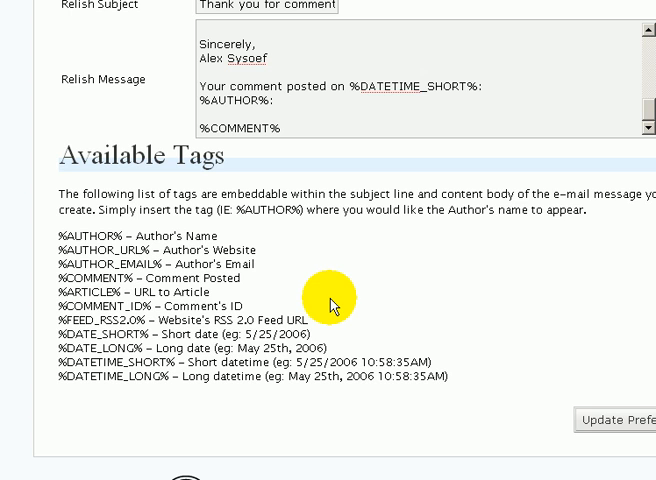
pyautogui.moveTo(350, 304)
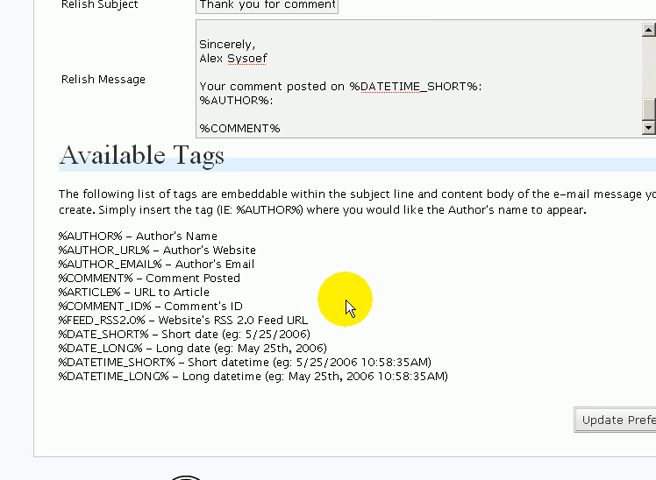
pyautogui.moveTo(344, 110)
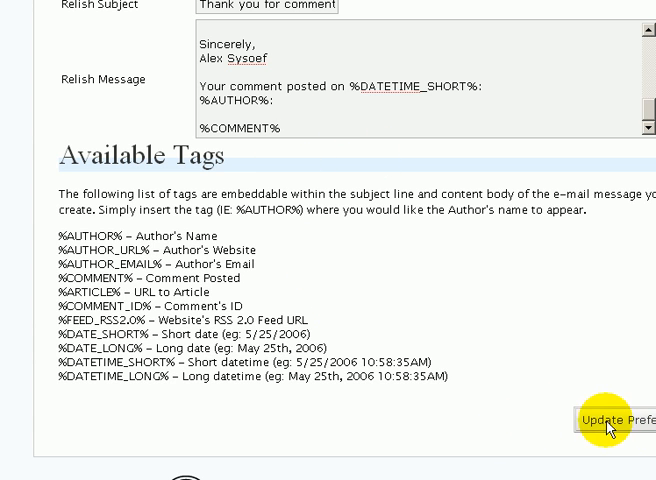
pyautogui.scroll(3)
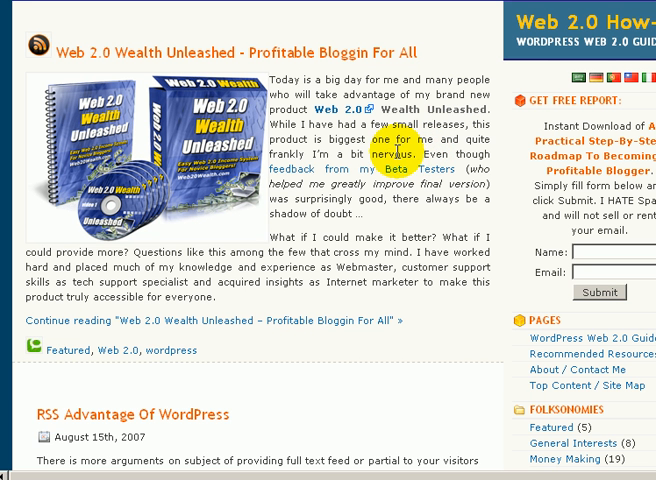
pyautogui.moveTo(384, 178)
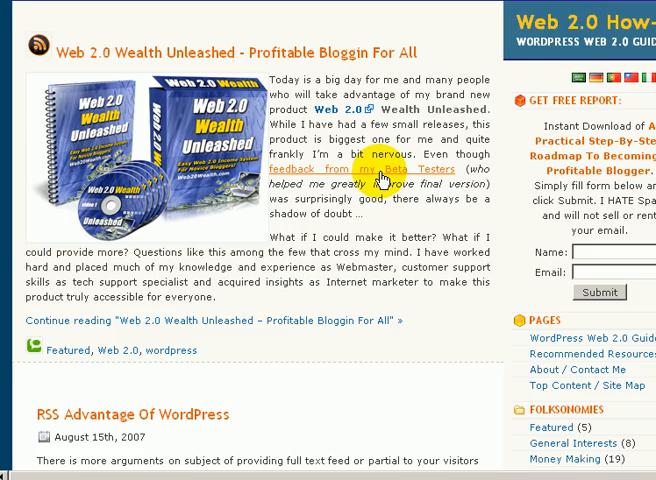
# - Scroll the live blog front page down past 'RSS Advantage Of WordPress' to 'Web 2.0 Wealth Unleashed'
pyautogui.scroll(-3)
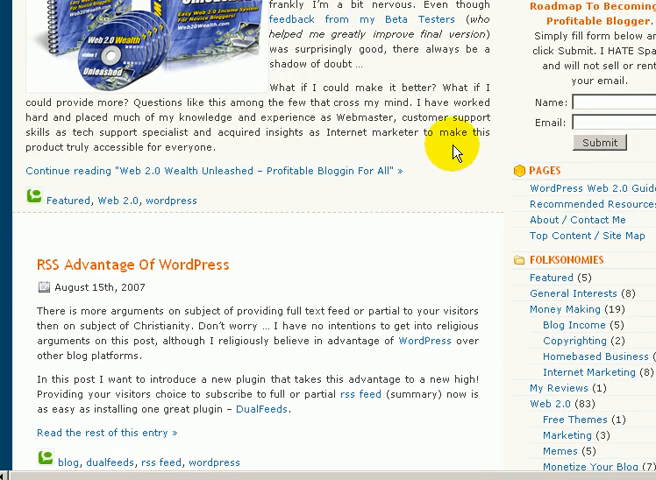
pyautogui.scroll(-3)
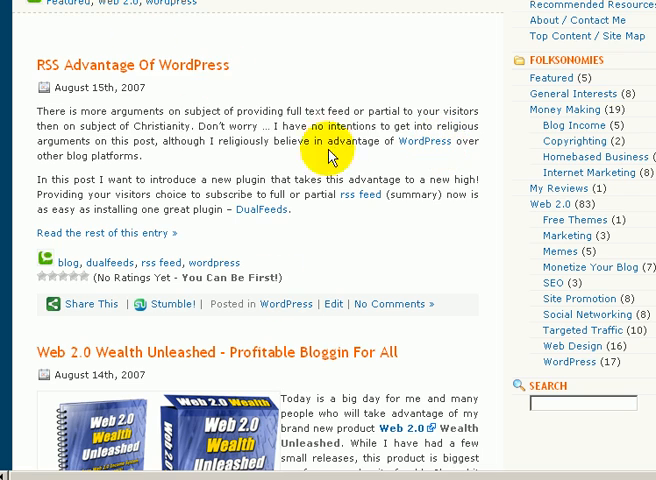
pyautogui.scroll(-3)
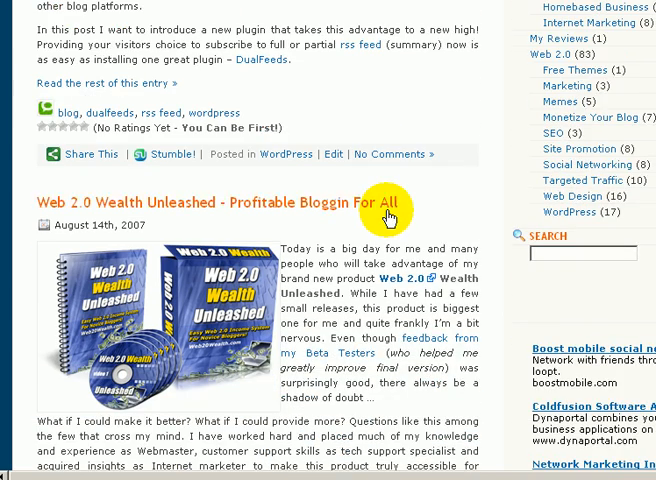
pyautogui.scroll(-3)
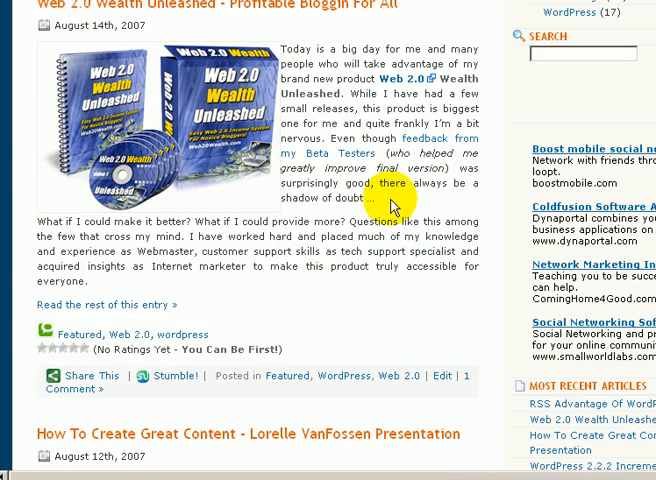